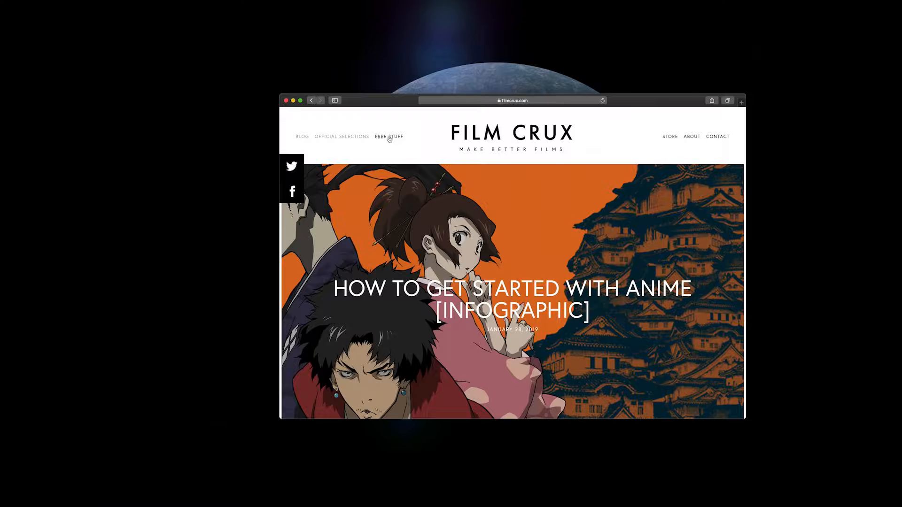
Step: Go to the Film Crux Free Stuff page listing Glitch Transitions Vol. 1
{"action": "left_click", "coordinate": [389, 137]}
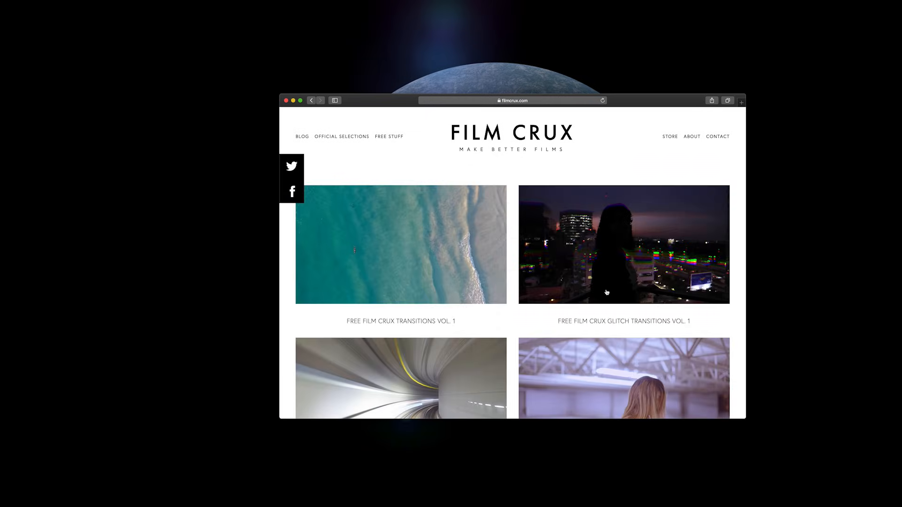
{"action": "mouse_move", "coordinate": [633, 265]}
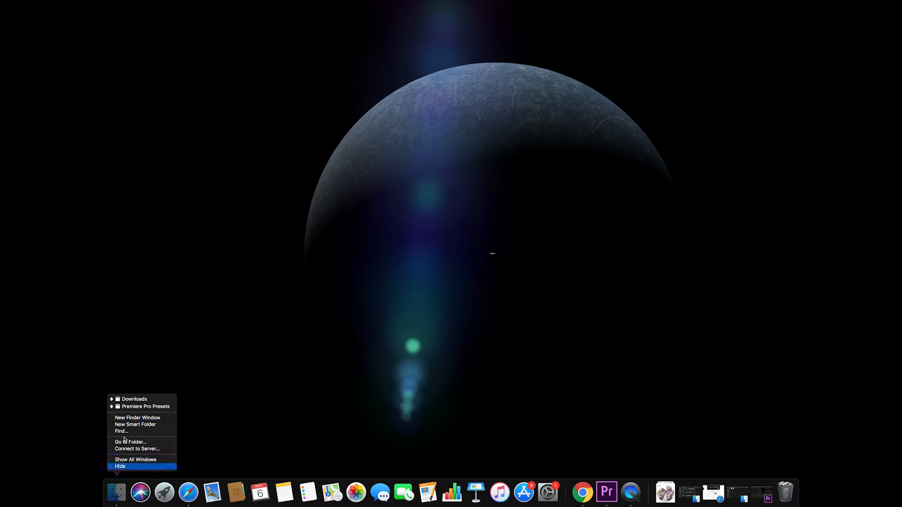
Step: Extract the glitch zip in Premiere Pro Presets and browse its GLITCH TRANSITIONS and SOUND EFFECTS folders
{"action": "left_click", "coordinate": [120, 466]}
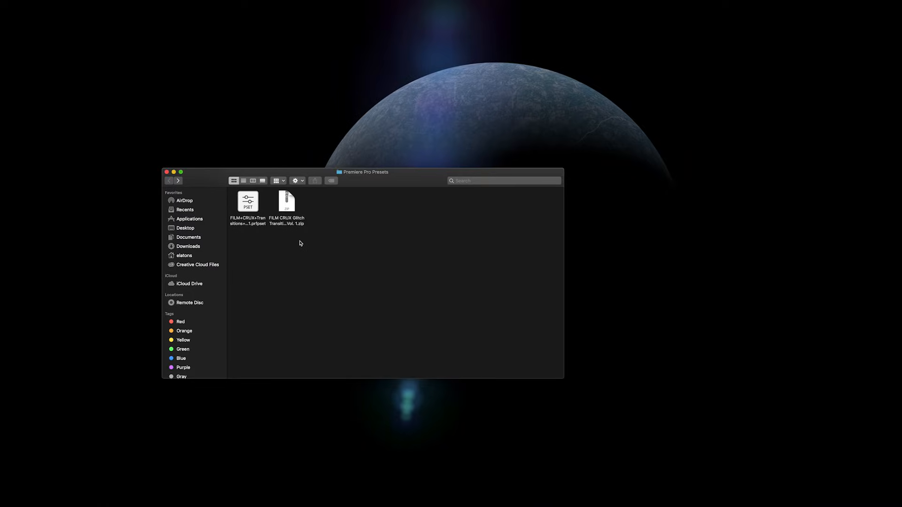
{"action": "mouse_move", "coordinate": [279, 223]}
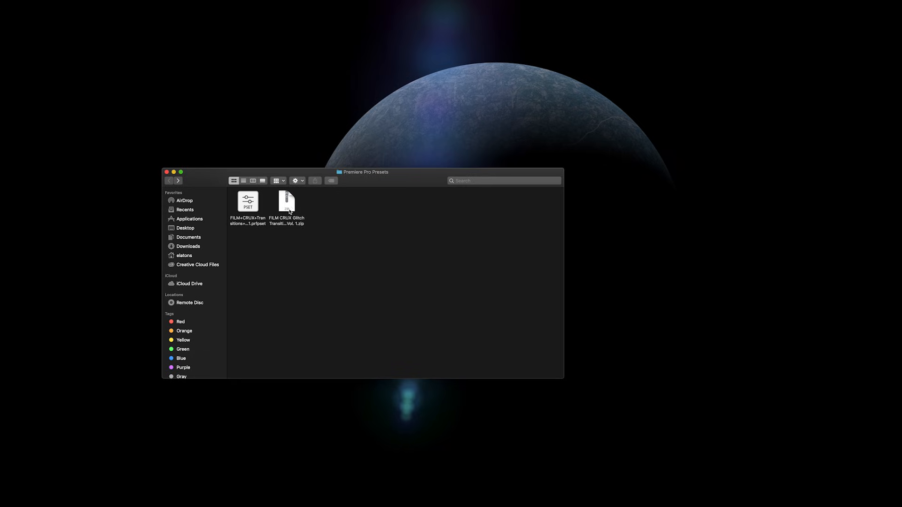
{"action": "left_click", "coordinate": [287, 202]}
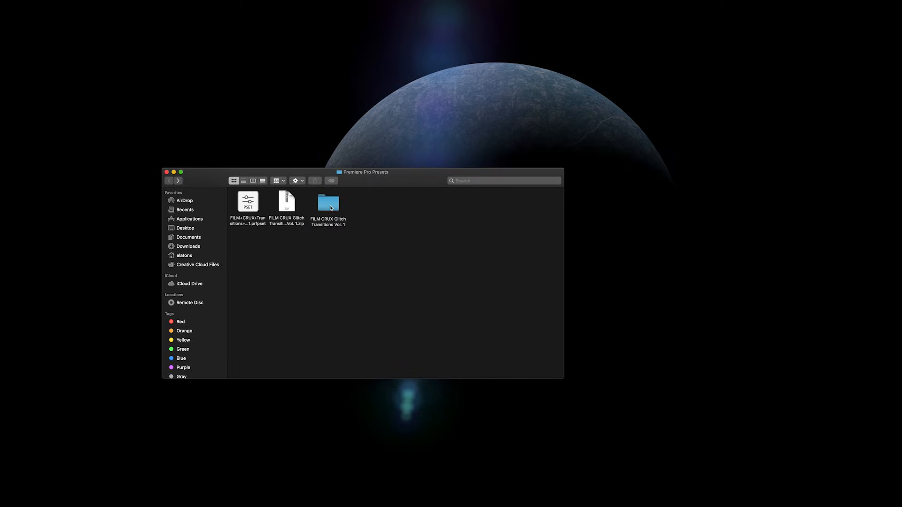
{"action": "double_click", "coordinate": [328, 202]}
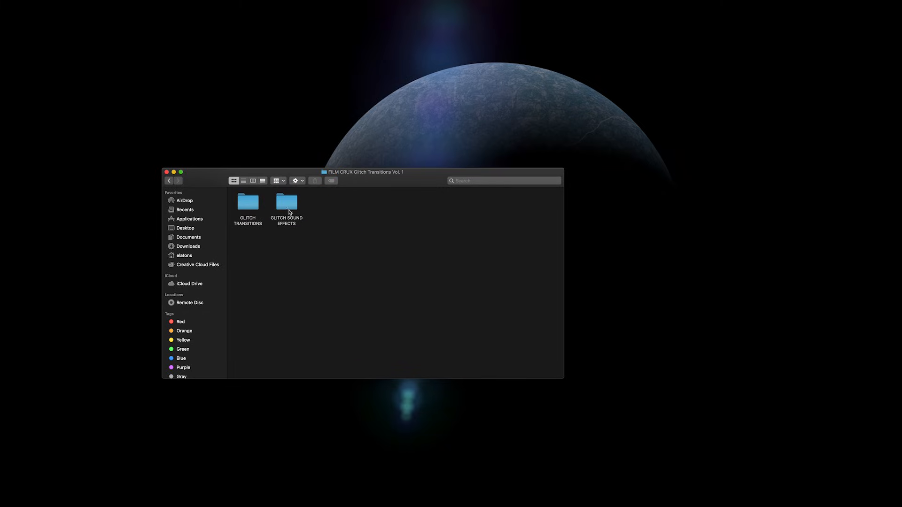
{"action": "double_click", "coordinate": [286, 204]}
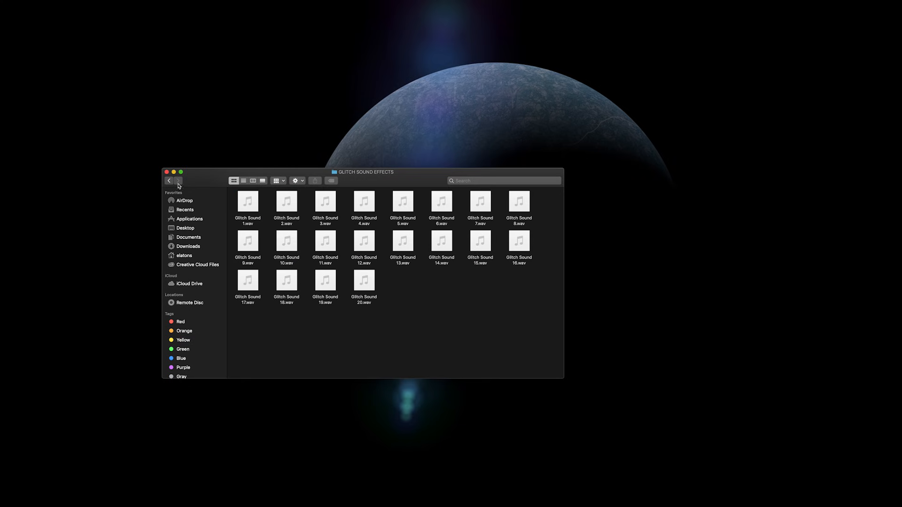
{"action": "left_click", "coordinate": [168, 181]}
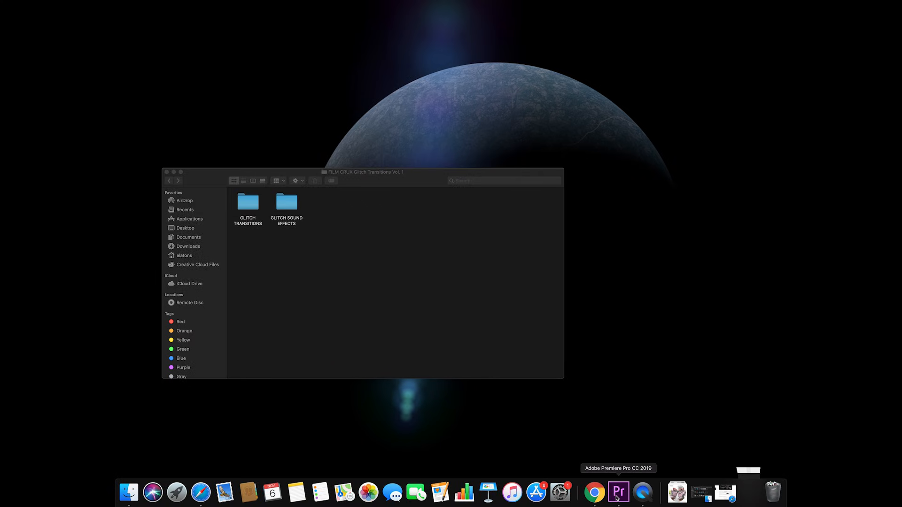
Step: Start importing a preset from the Effects panel's Presets bin
{"action": "left_click", "coordinate": [618, 492]}
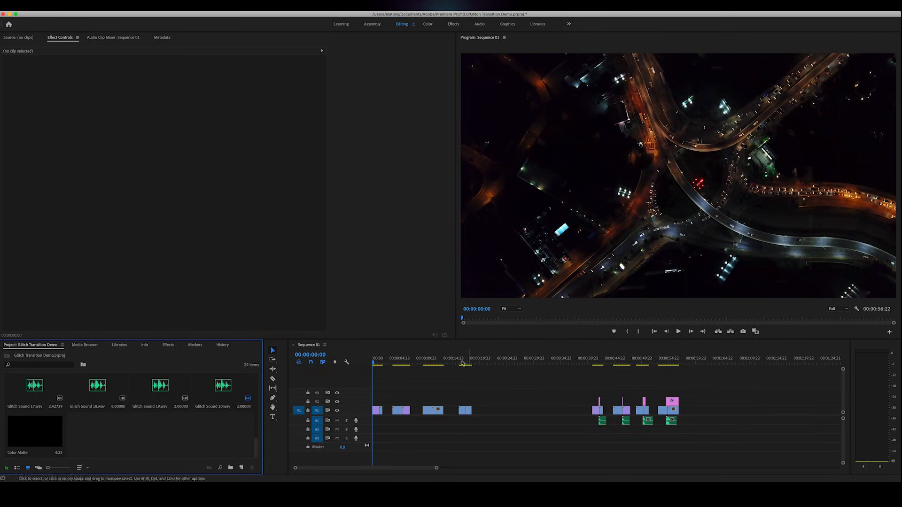
{"action": "mouse_move", "coordinate": [49, 351]}
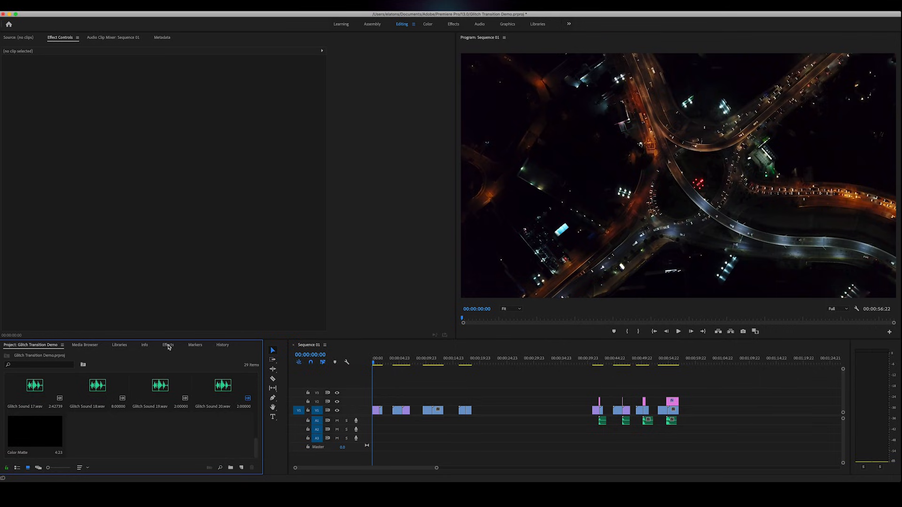
{"action": "left_click", "coordinate": [168, 345]}
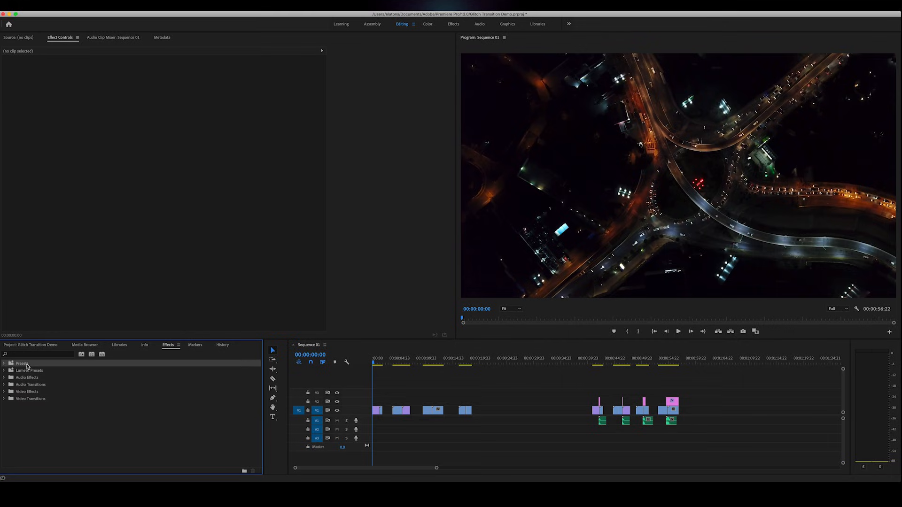
{"action": "right_click", "coordinate": [22, 363]}
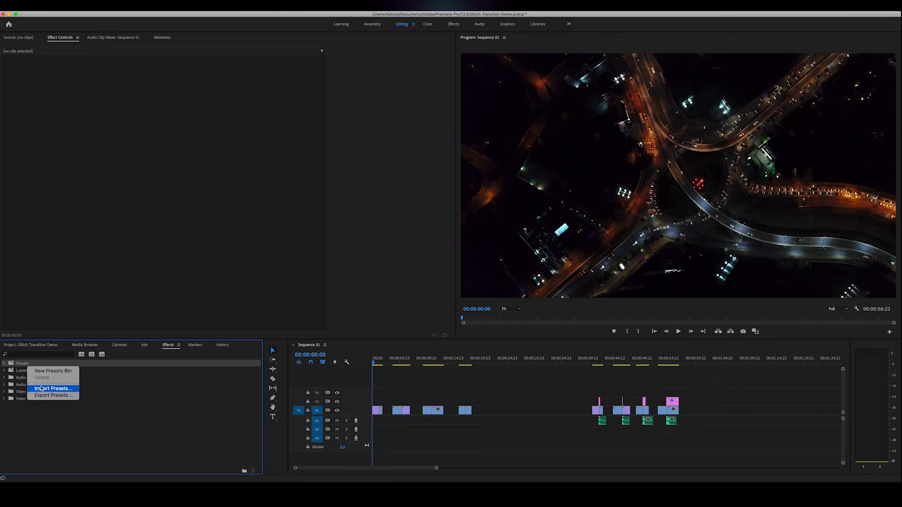
{"action": "left_click", "coordinate": [52, 389]}
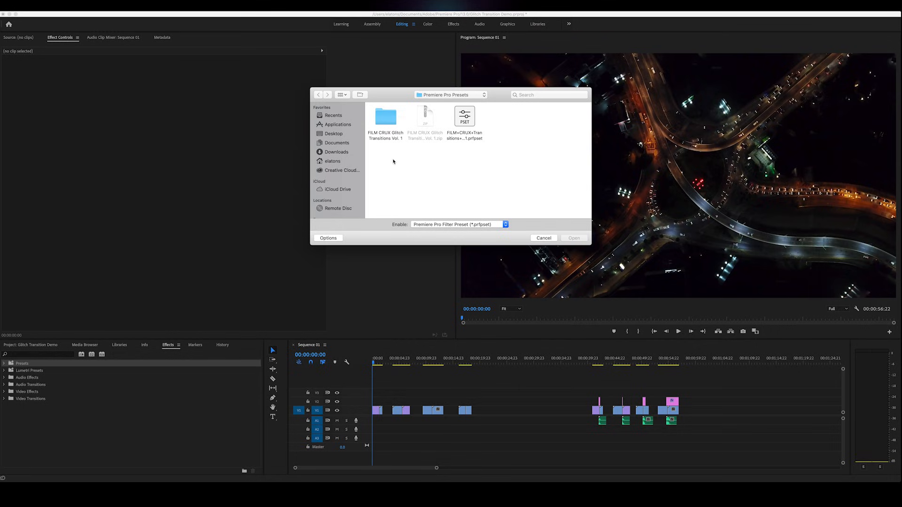
{"action": "mouse_move", "coordinate": [395, 138]}
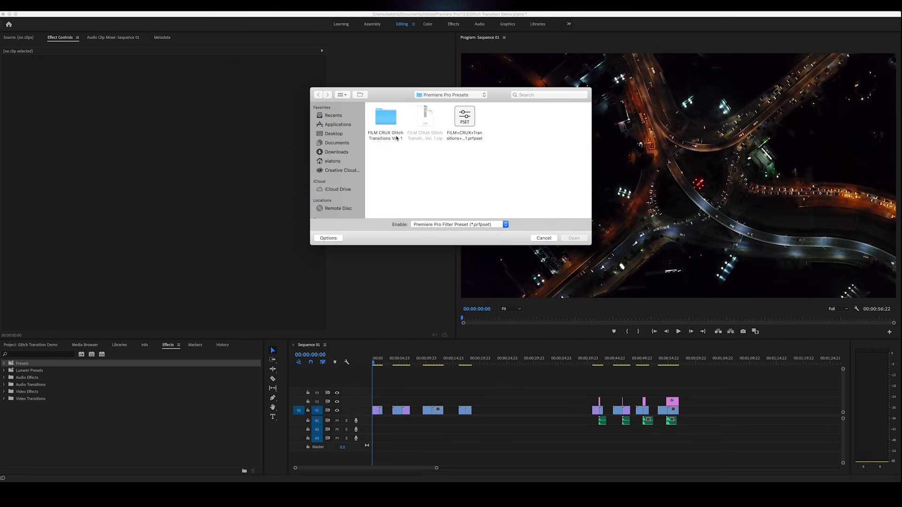
Step: Import the .prfpset file from FILM CRUX Glitch Transitions Vol. 1 > GLITCH TRANSITIONS
{"action": "double_click", "coordinate": [385, 117]}
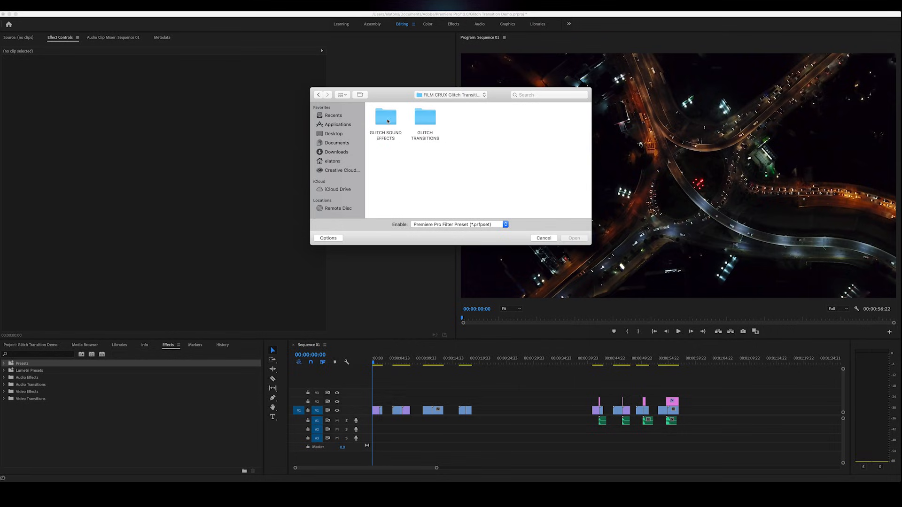
{"action": "double_click", "coordinate": [425, 118]}
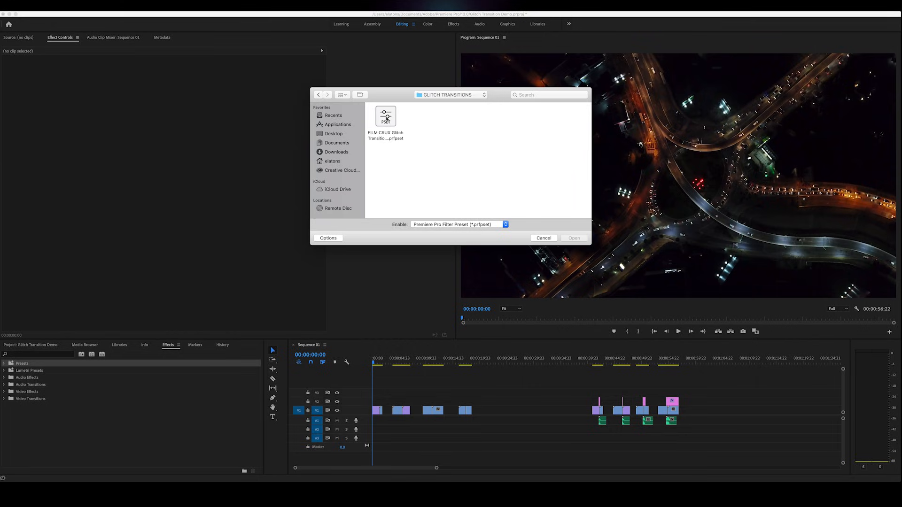
{"action": "left_click", "coordinate": [385, 118]}
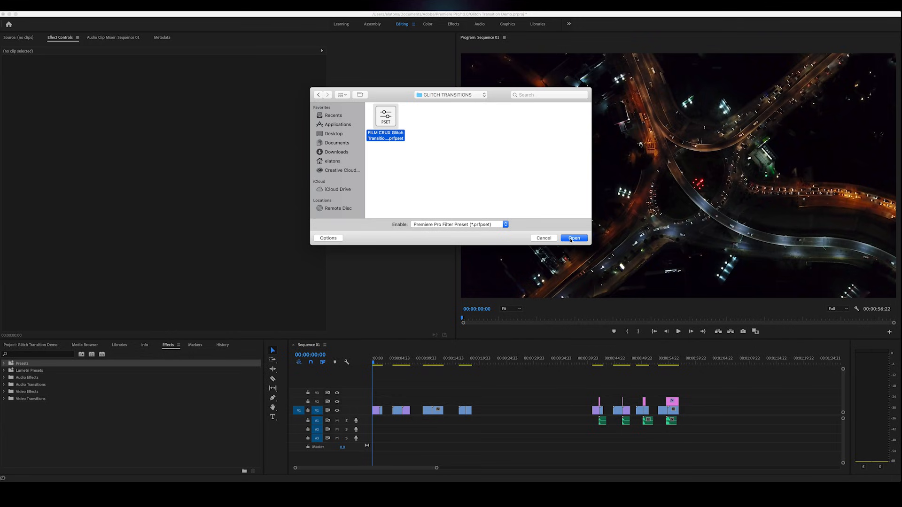
{"action": "left_click", "coordinate": [574, 238]}
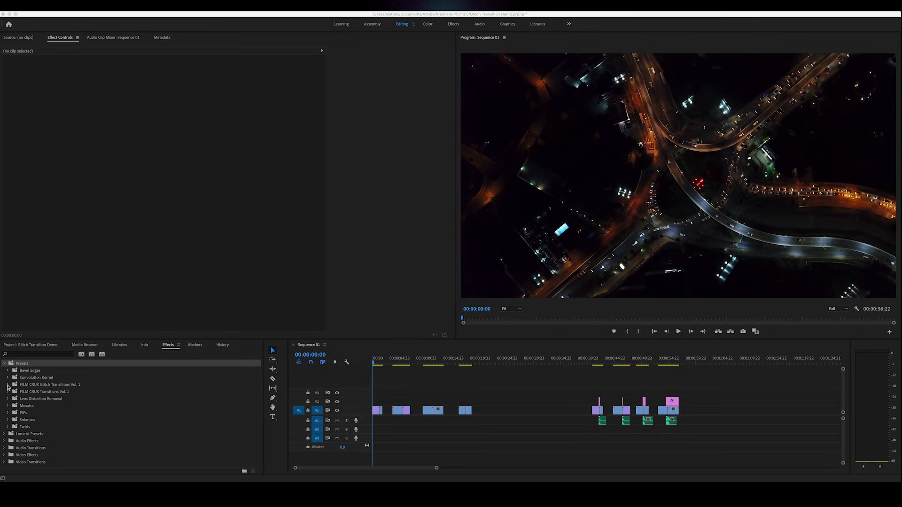
Step: Expand the imported FILM CRUX glitch presets and scroll through the list
{"action": "left_click", "coordinate": [7, 385]}
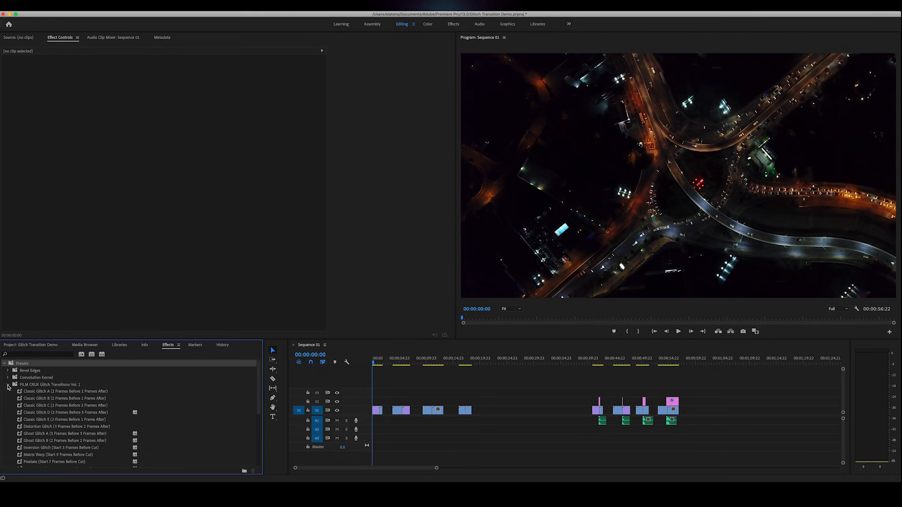
{"action": "scroll", "scroll_direction": "down", "scroll_amount": 3}
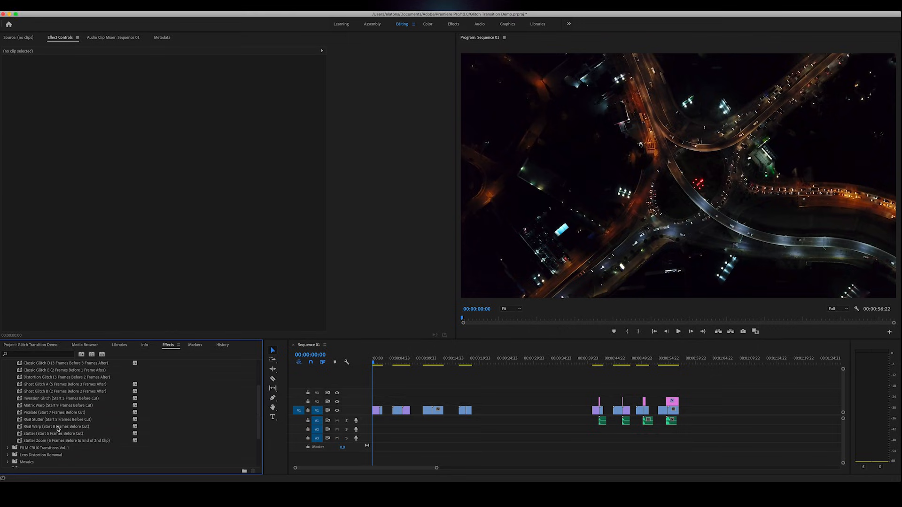
{"action": "left_click", "coordinate": [8, 377]}
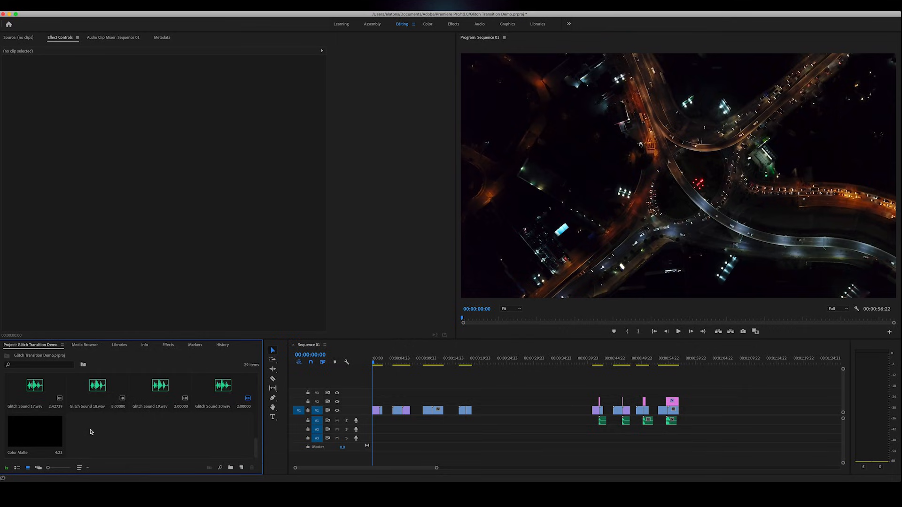
Step: Create a 1920×1080 adjustment layer for track V2 at the sequence start
{"action": "right_click", "coordinate": [90, 431]}
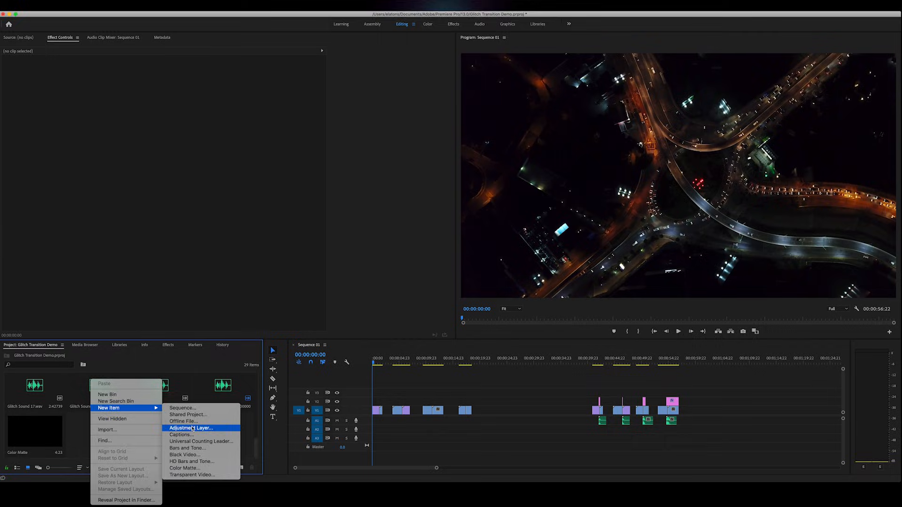
{"action": "left_click", "coordinate": [190, 428]}
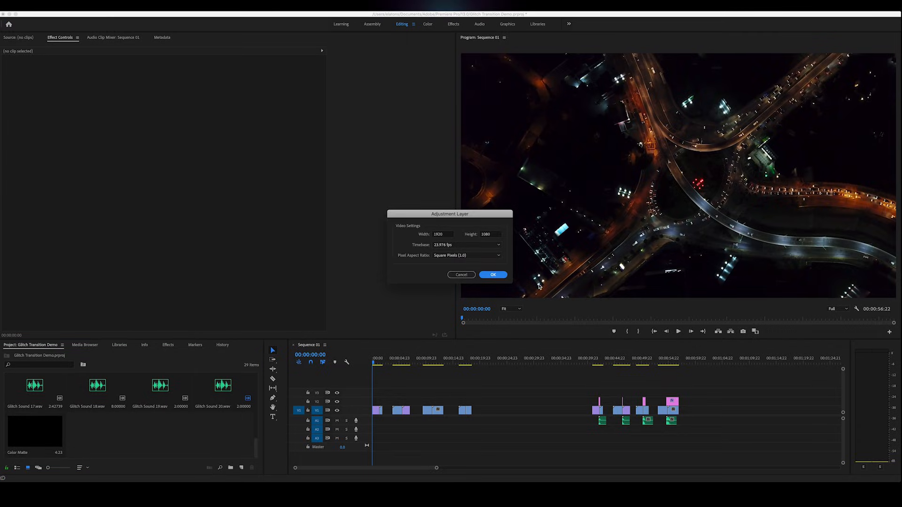
{"action": "left_click", "coordinate": [493, 274]}
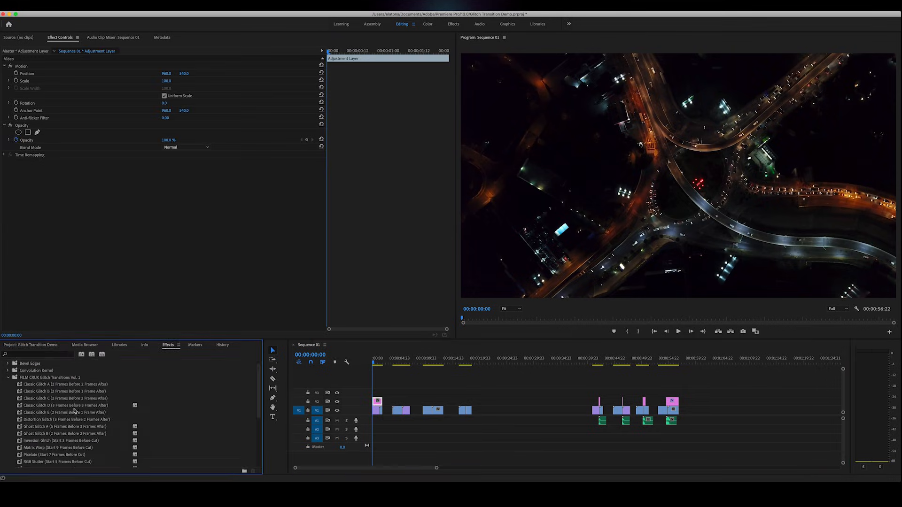
Step: Apply Ghost Glitch A to the adjustment layer and position it over the cut into Water
{"action": "left_click", "coordinate": [65, 428]}
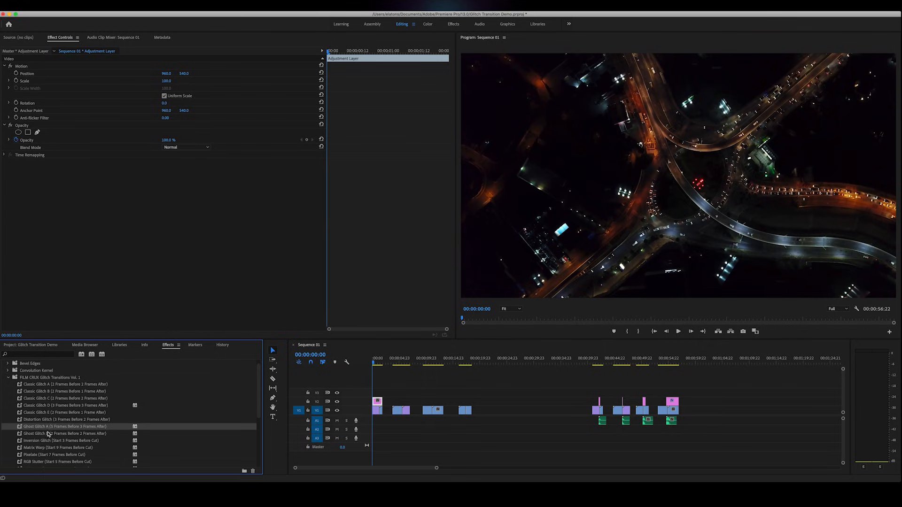
{"action": "left_click", "coordinate": [377, 412]}
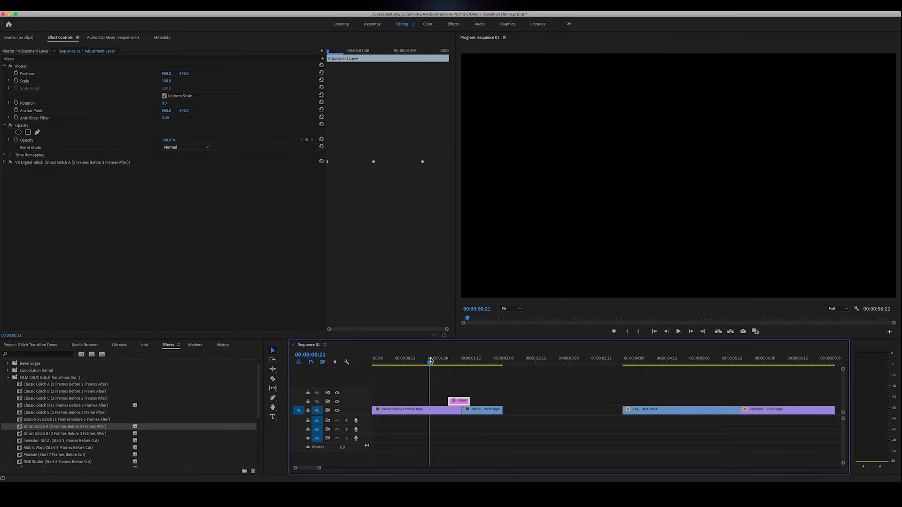
{"action": "left_click", "coordinate": [533, 362]}
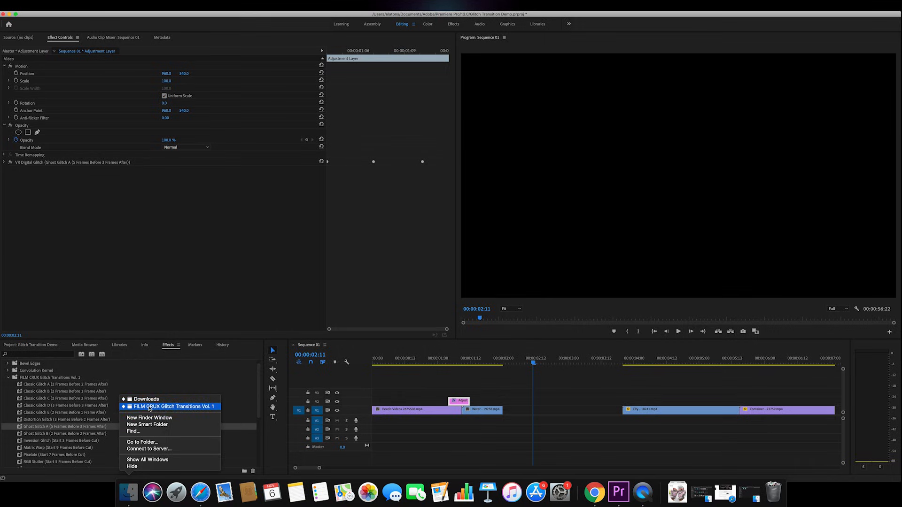
Step: Open GLITCH SOUND EFFECTS in Finder and preview Glitch Sound 19 and 11
{"action": "left_click", "coordinate": [170, 407]}
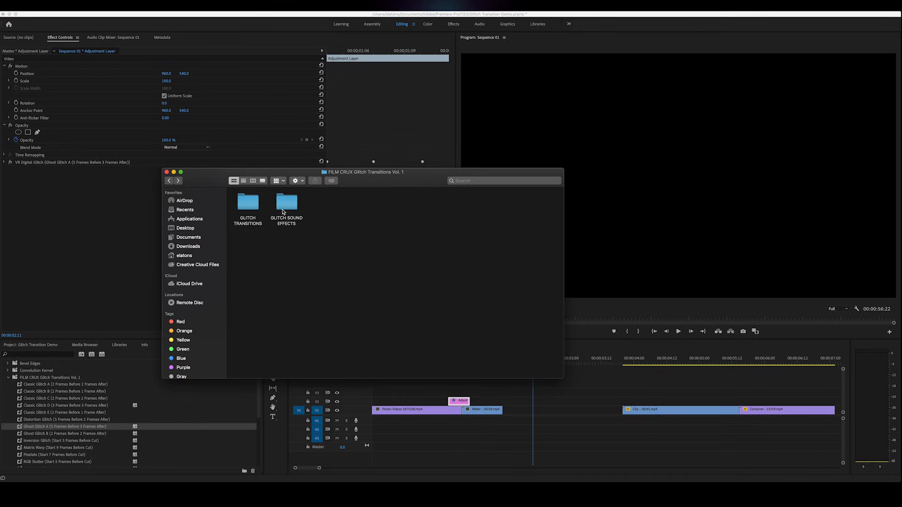
{"action": "left_click", "coordinate": [286, 204]}
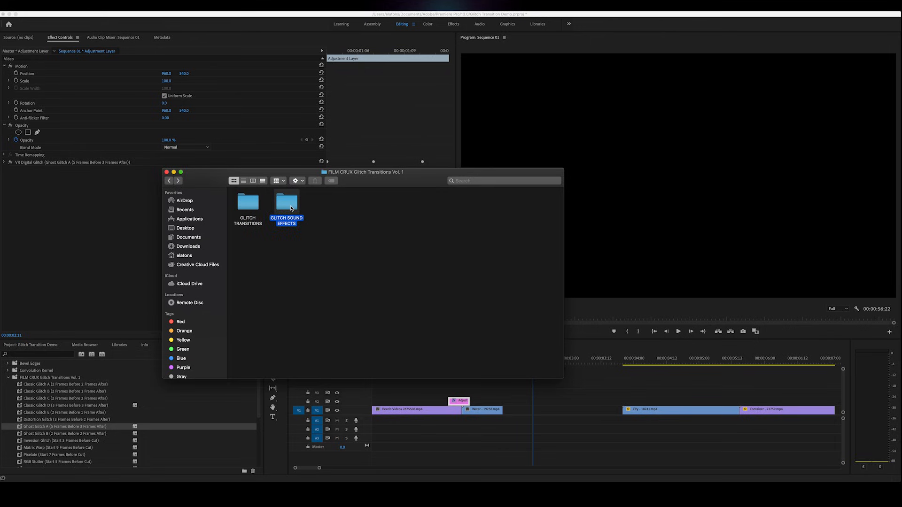
{"action": "double_click", "coordinate": [286, 202]}
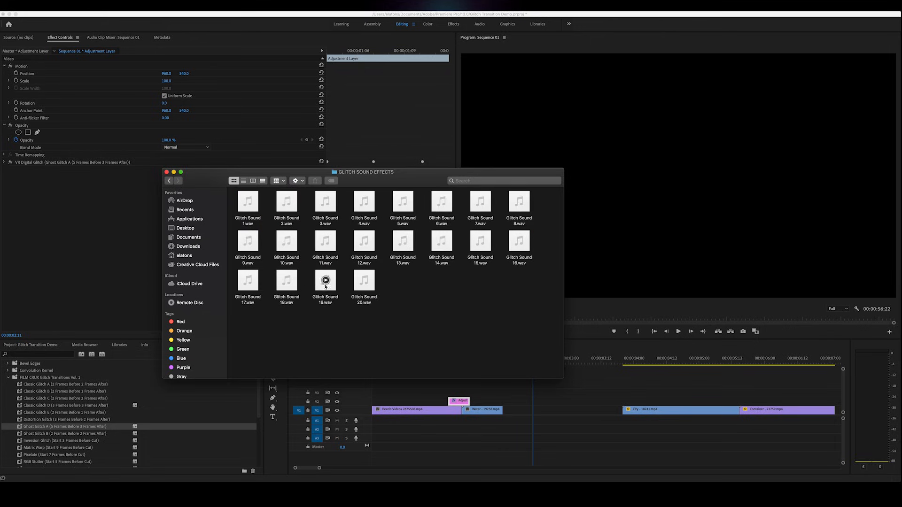
{"action": "left_click", "coordinate": [325, 241]}
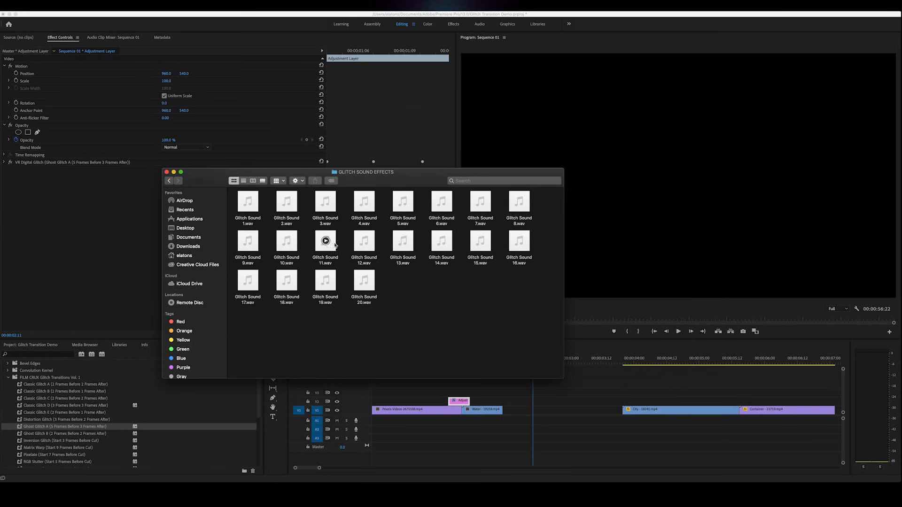
{"action": "left_click", "coordinate": [325, 240]}
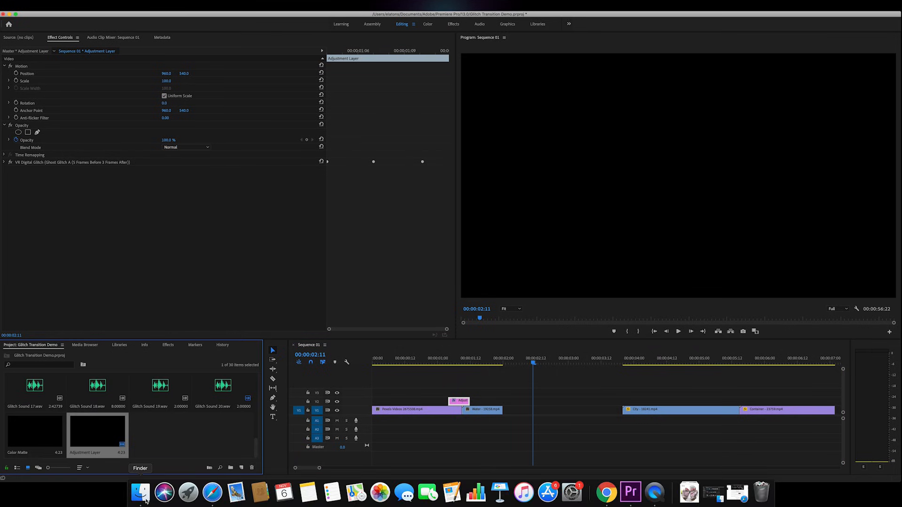
{"action": "left_click", "coordinate": [141, 493]}
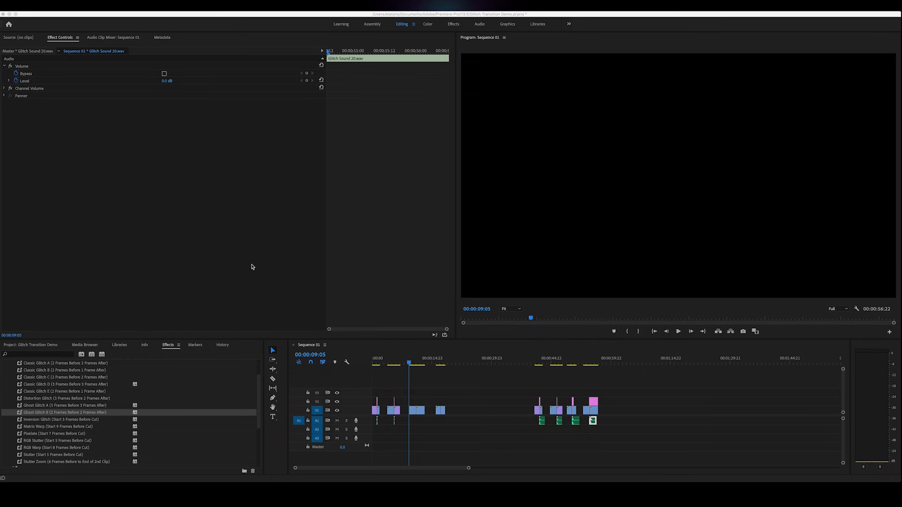
{"action": "mouse_move", "coordinate": [281, 305]}
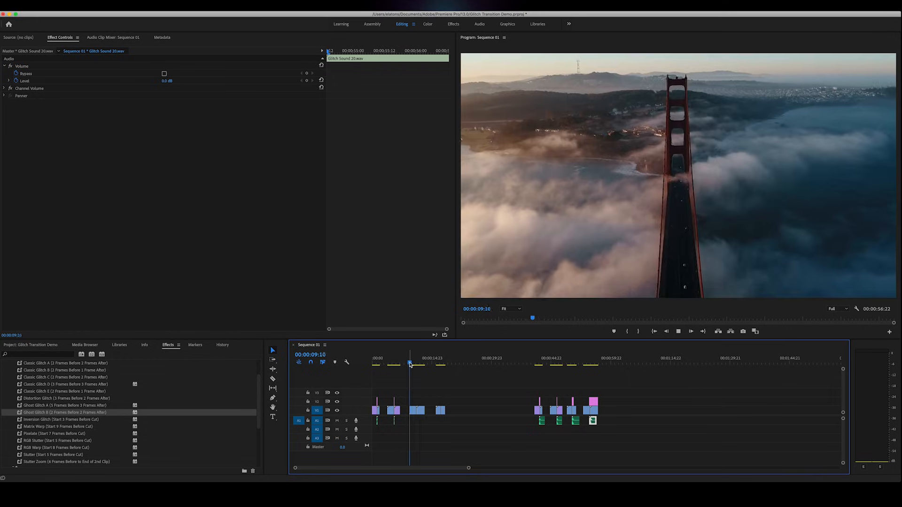
Step: Stop sequence playback
{"action": "left_click", "coordinate": [417, 364]}
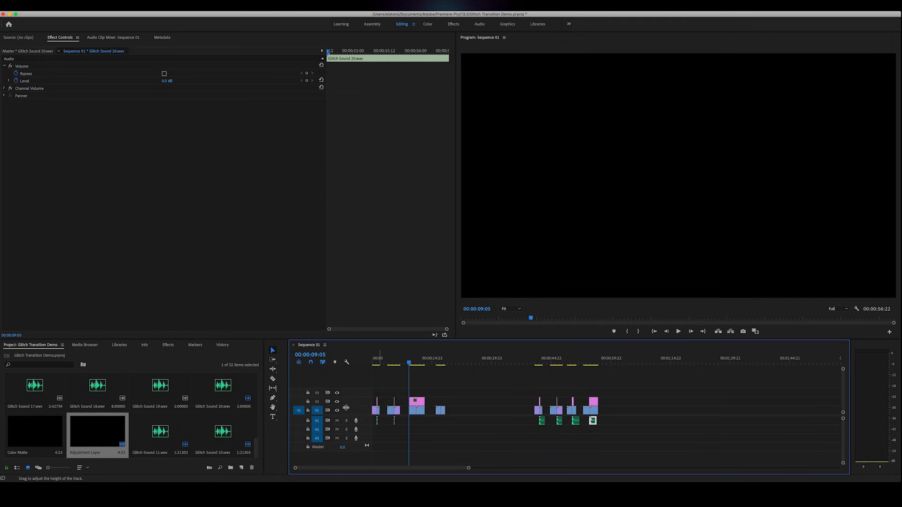
Step: Apply Stutter Zoom to the adjustment layer over the Pexels clips cut
{"action": "left_click", "coordinate": [168, 345]}
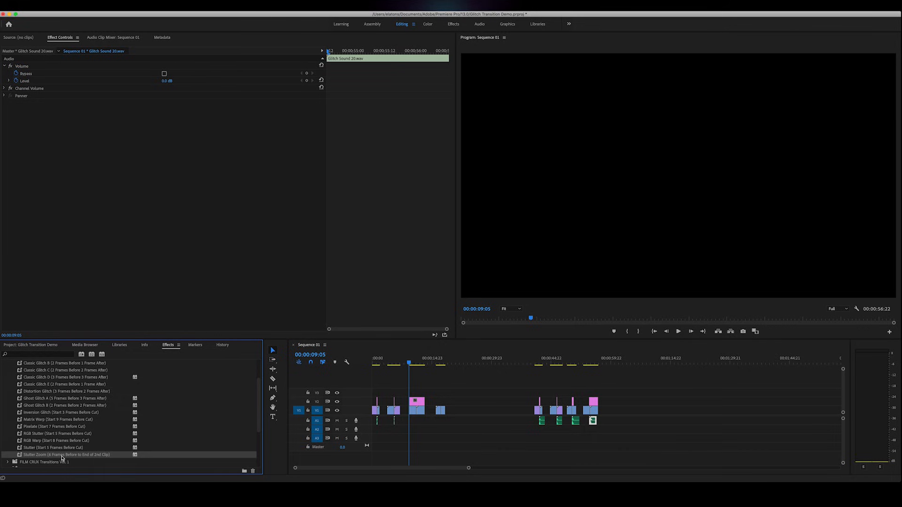
{"action": "mouse_move", "coordinate": [352, 451]}
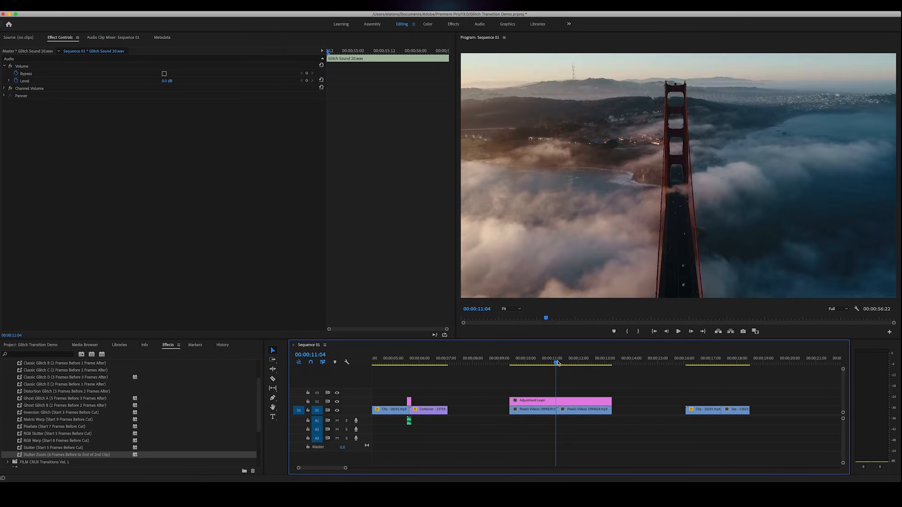
{"action": "left_click", "coordinate": [556, 363]}
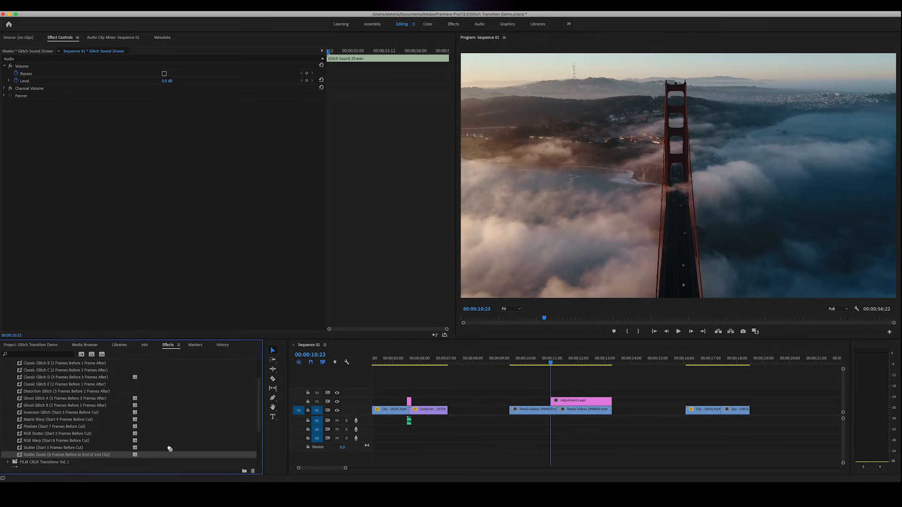
{"action": "left_click", "coordinate": [581, 401]}
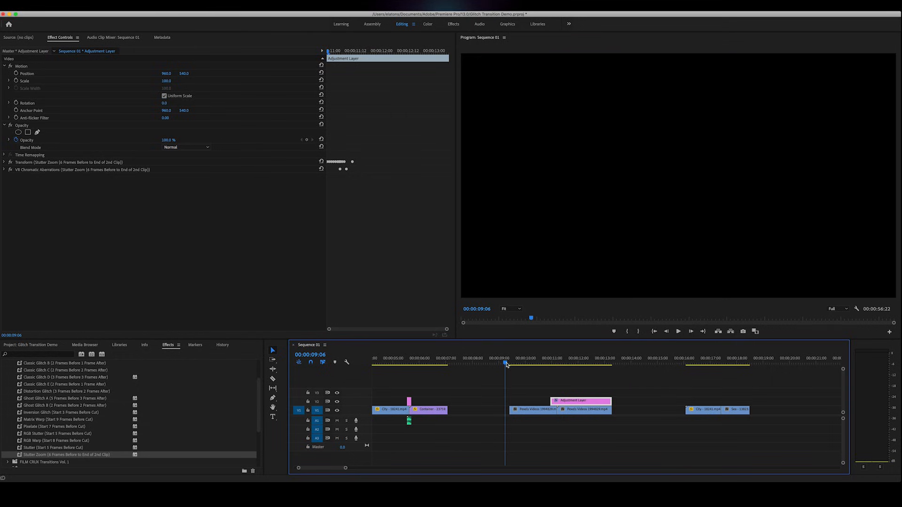
{"action": "mouse_move", "coordinate": [31, 345]}
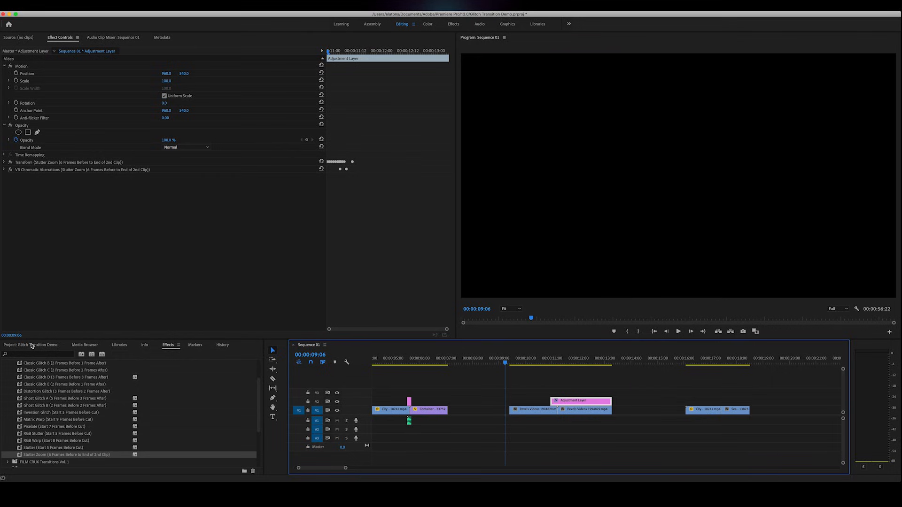